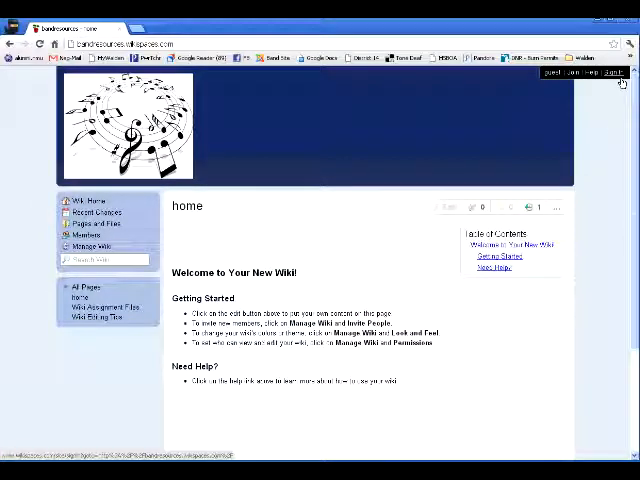
Sign in to the wiki with the member username and password
left_click(600, 72)
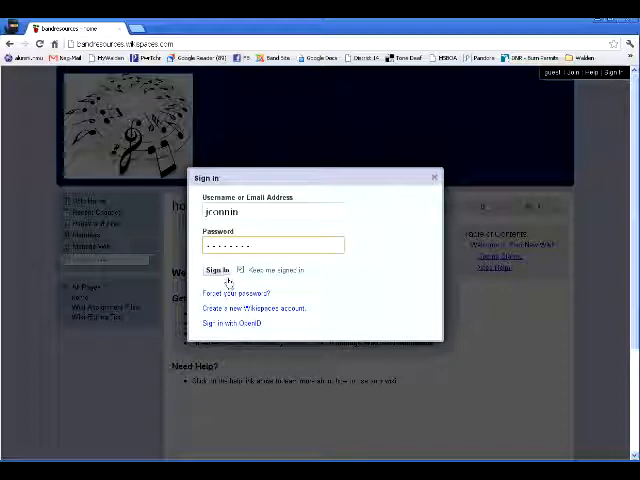
left_click(216, 270)
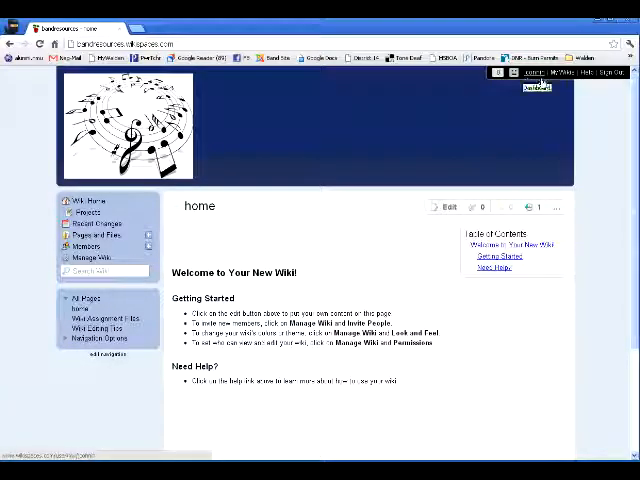
mouse_move(308, 284)
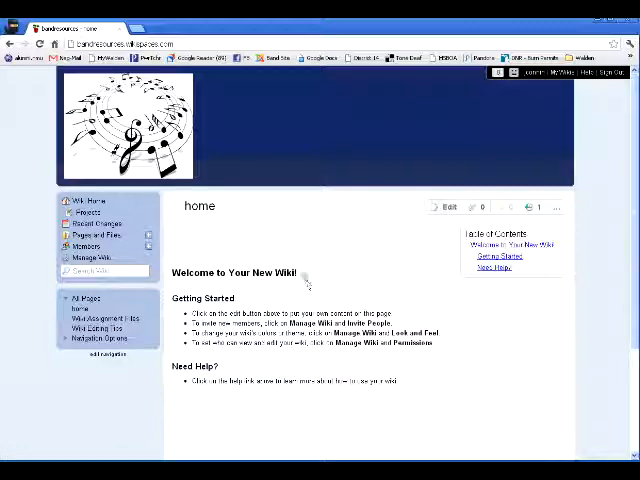
mouse_move(310, 276)
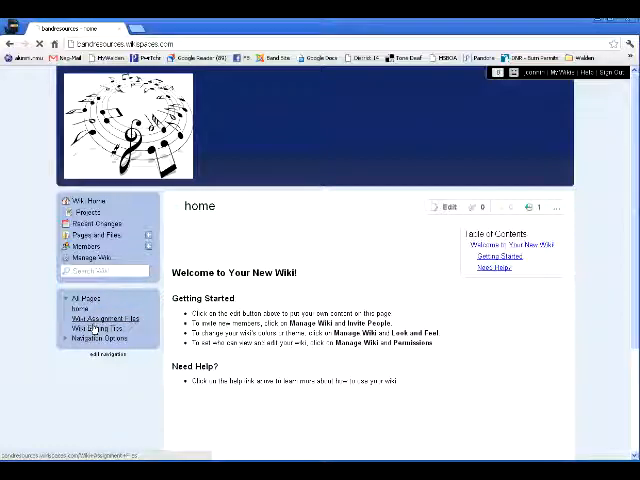
Review the Wiki Assignment Files page, then read through the Wiki Editing Tips page
left_click(98, 318)
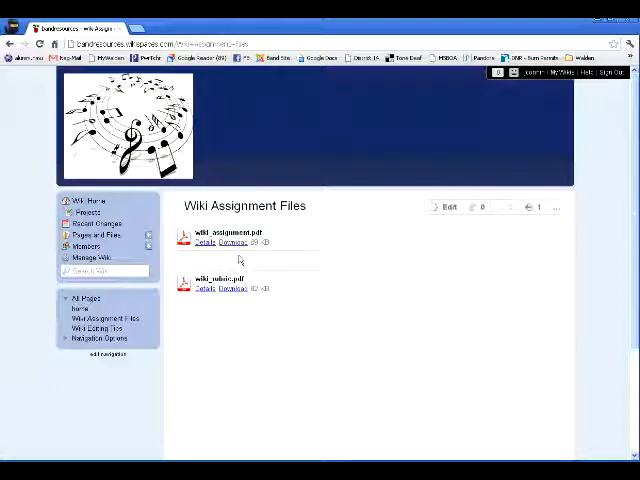
mouse_move(232, 242)
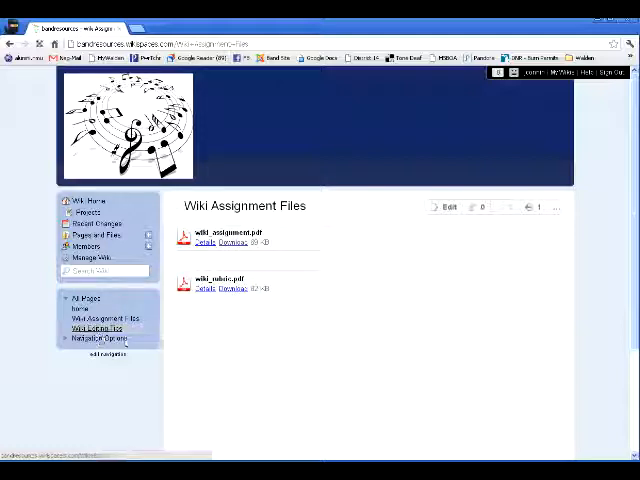
left_click(96, 328)
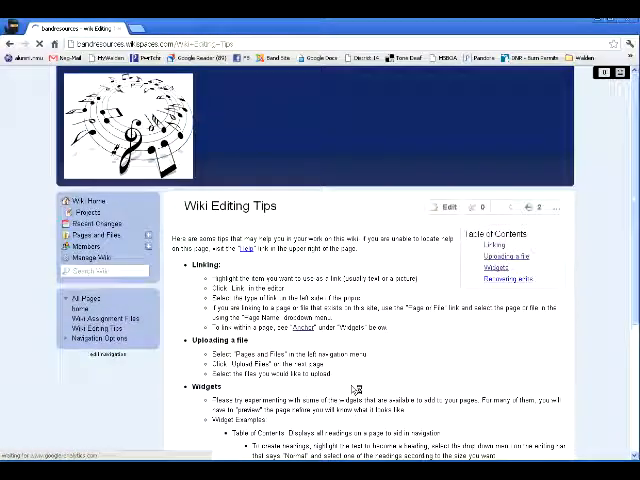
scroll("down", 3)
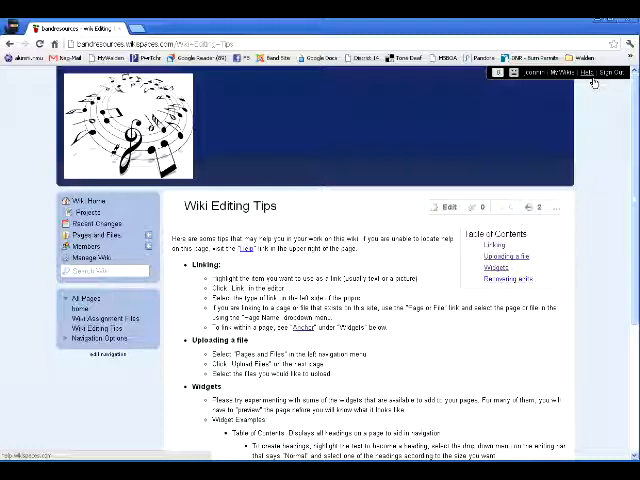
left_click(570, 72)
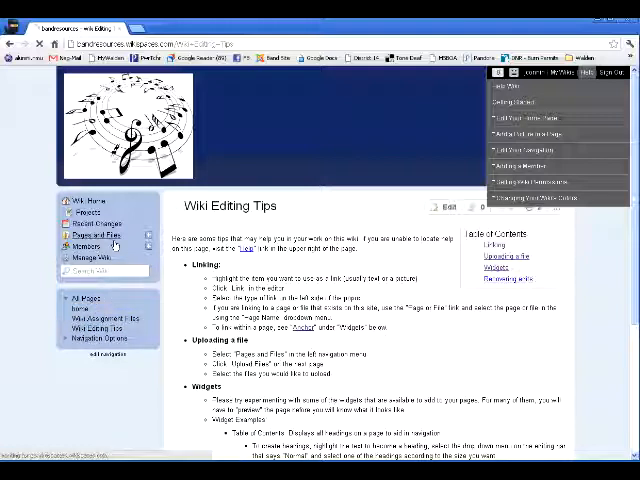
Go to Pages and Files and start creating a new wiki page
left_click(96, 236)
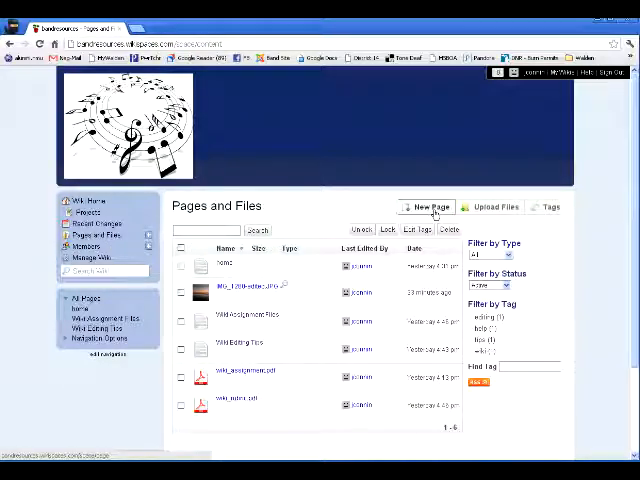
mouse_move(492, 208)
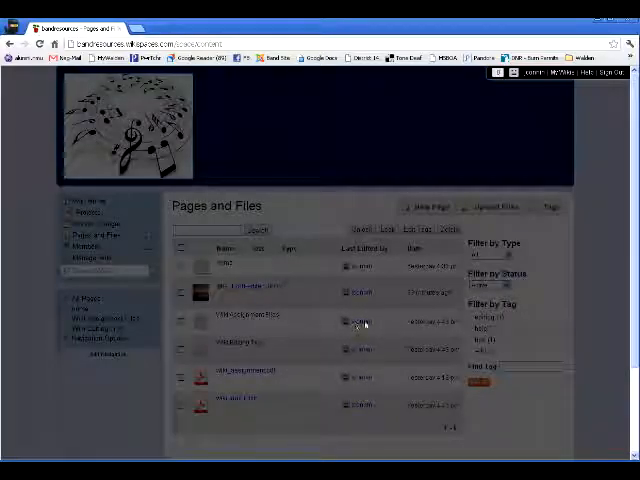
left_click(428, 208)
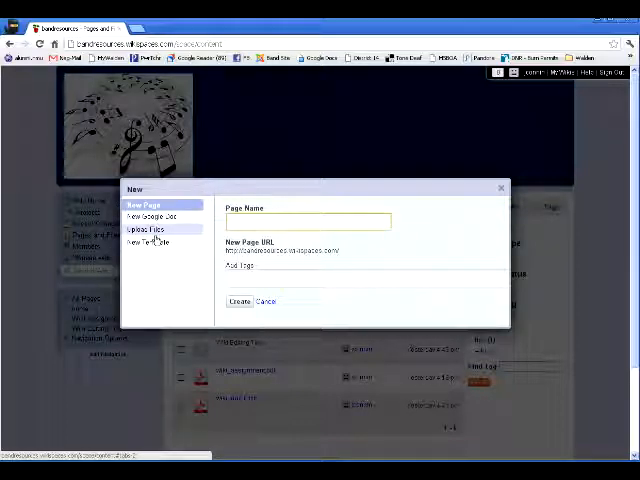
Upload the sunset JPG photo from the computer to the wiki, then return to the new-page form
left_click(144, 228)
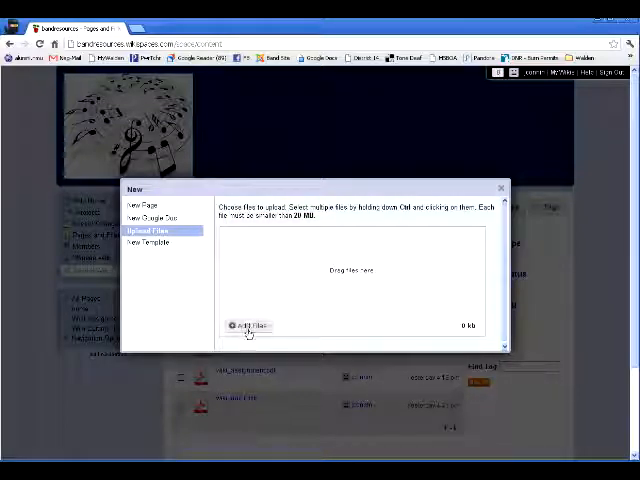
left_click(248, 324)
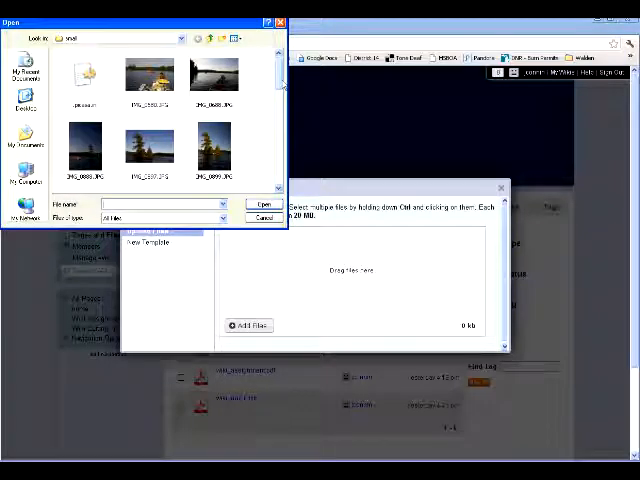
scroll("down", 3)
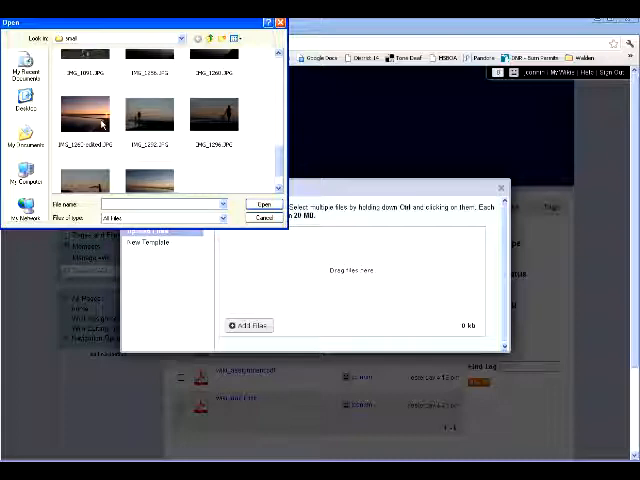
left_click(88, 118)
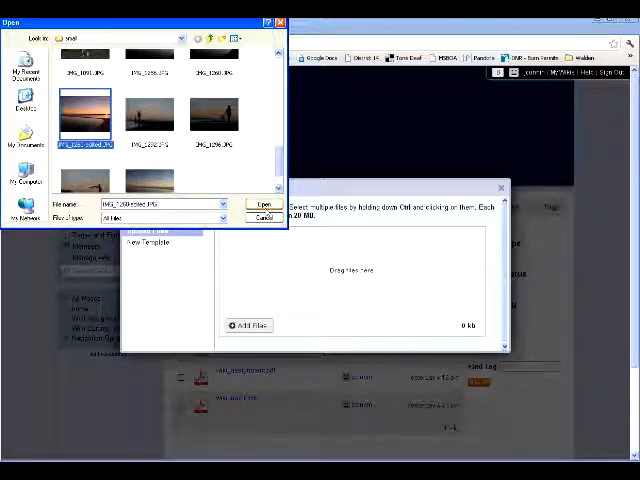
left_click(264, 204)
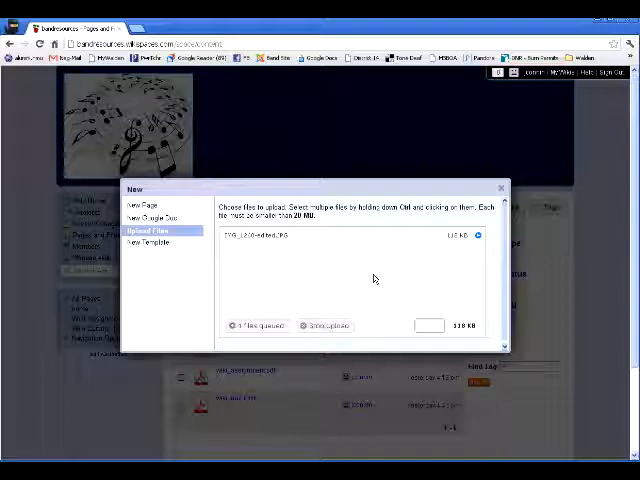
mouse_move(384, 284)
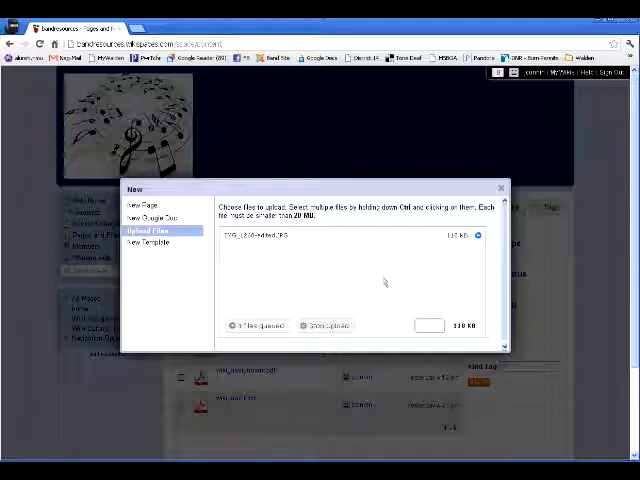
mouse_move(480, 252)
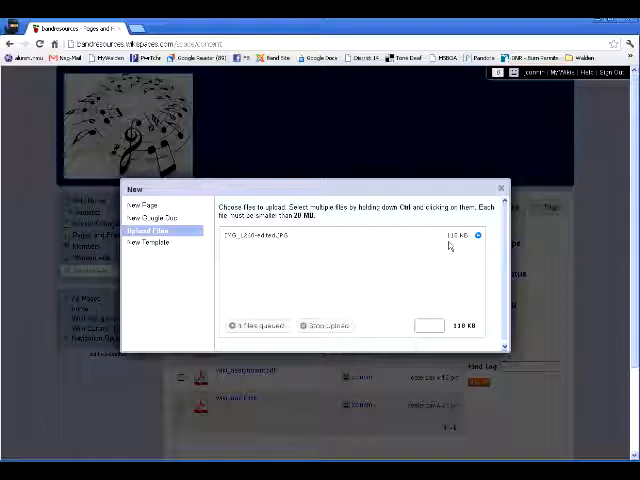
left_click(324, 326)
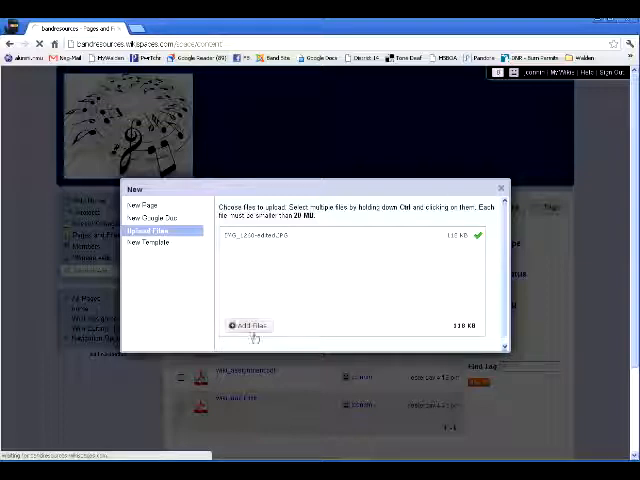
mouse_move(420, 258)
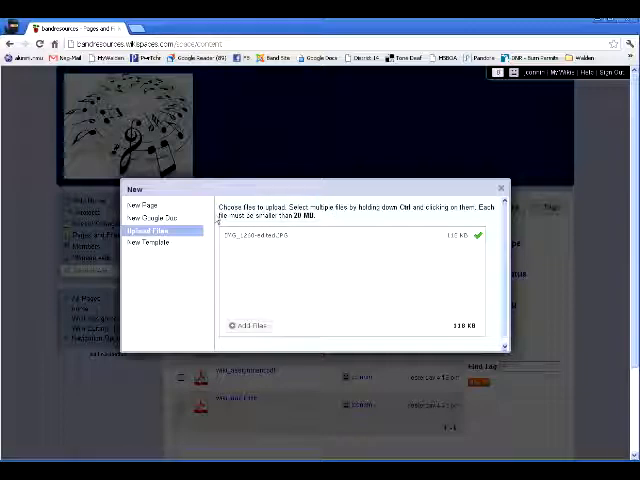
left_click(144, 204)
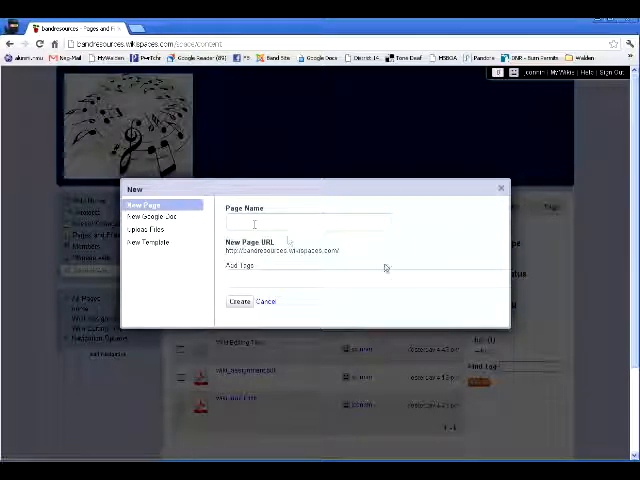
Create the page 'Sample Page' with tags 'sample' and 'help' and open its editor
type("S")
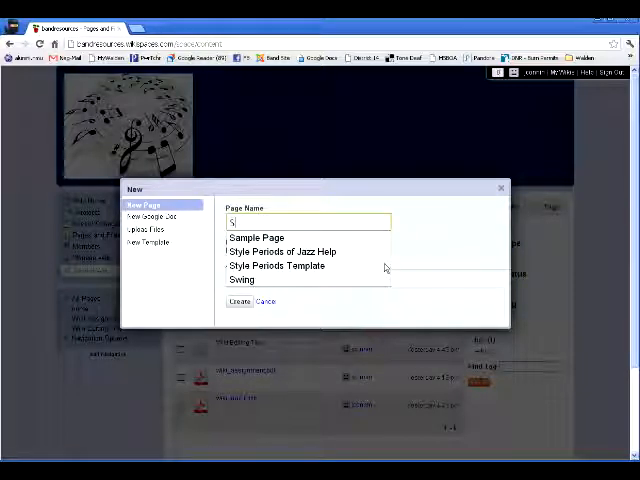
left_click(256, 238)
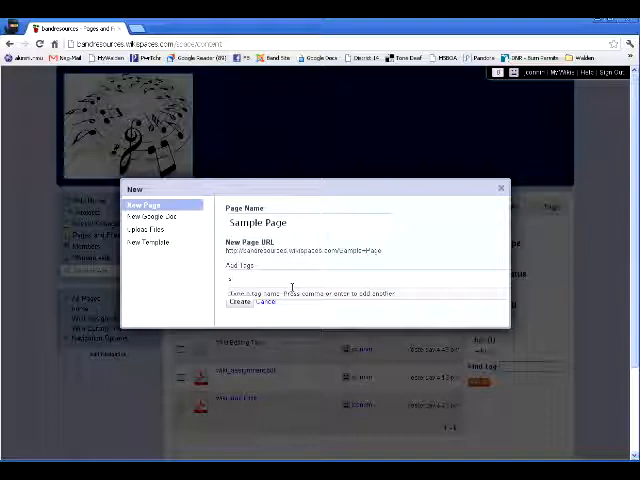
type("sample")
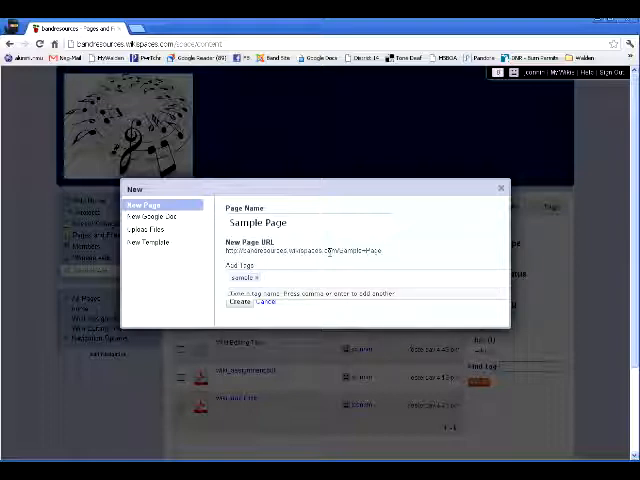
type("help ×")
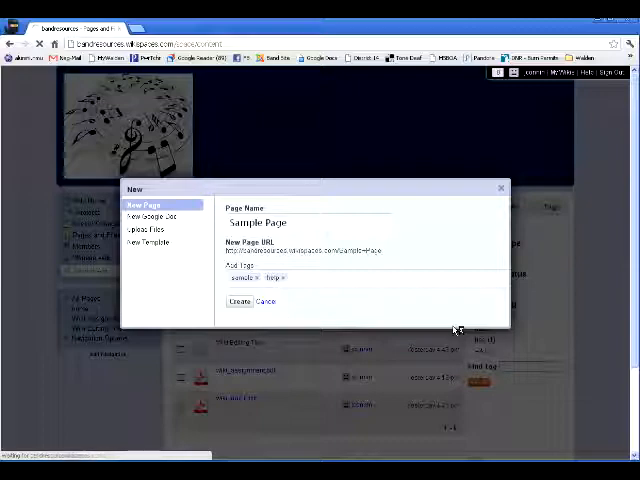
left_click(266, 300)
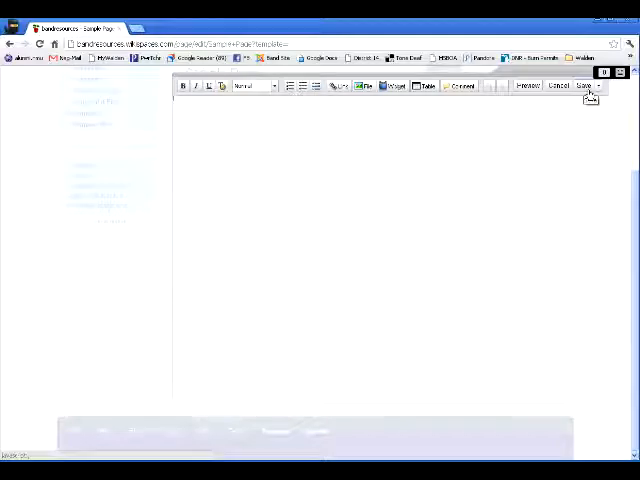
scroll("down", 3)
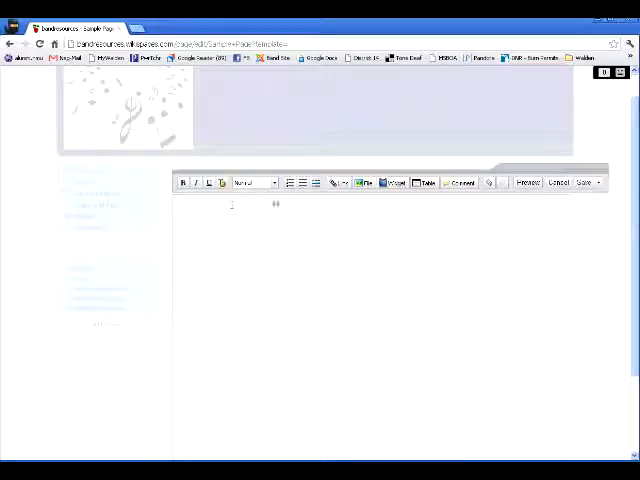
mouse_move(368, 182)
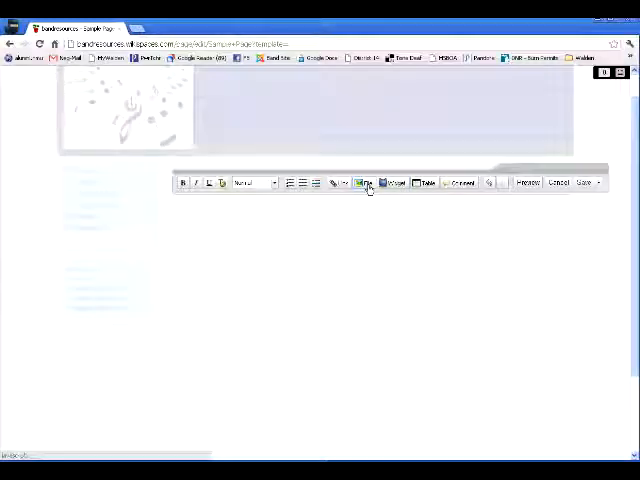
Insert the uploaded sunset photo into the Sample Page content
left_click(364, 184)
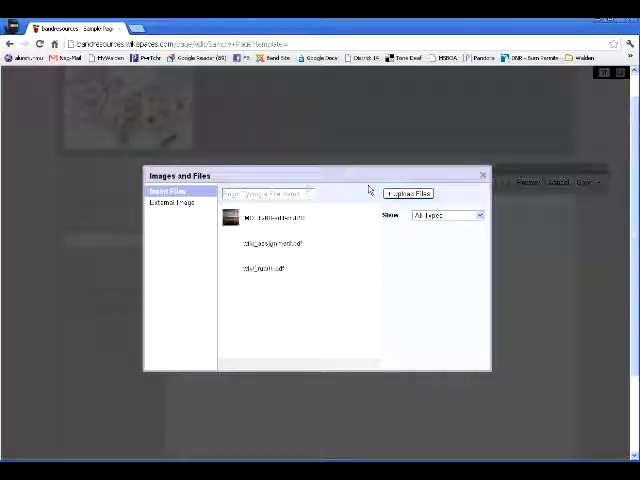
left_click(482, 176)
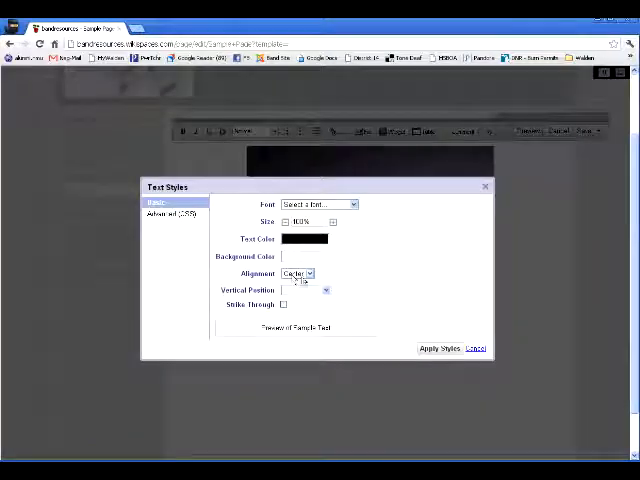
Set the photo's alignment to Center and apply the style
left_click(308, 272)
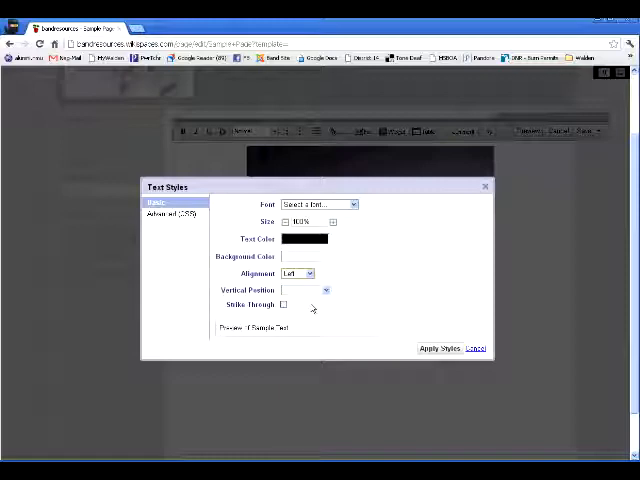
left_click(476, 348)
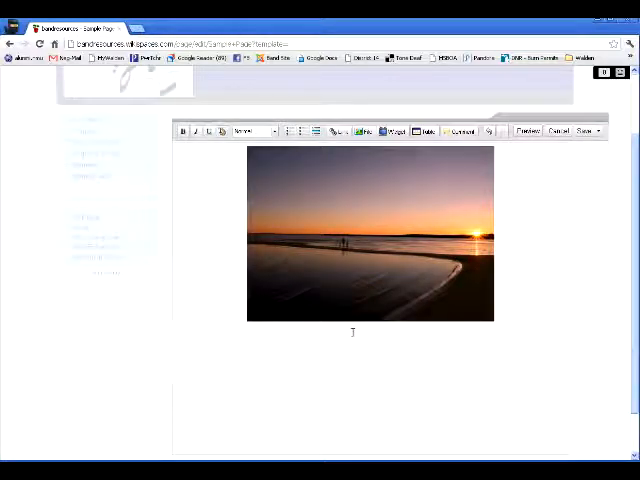
mouse_move(496, 292)
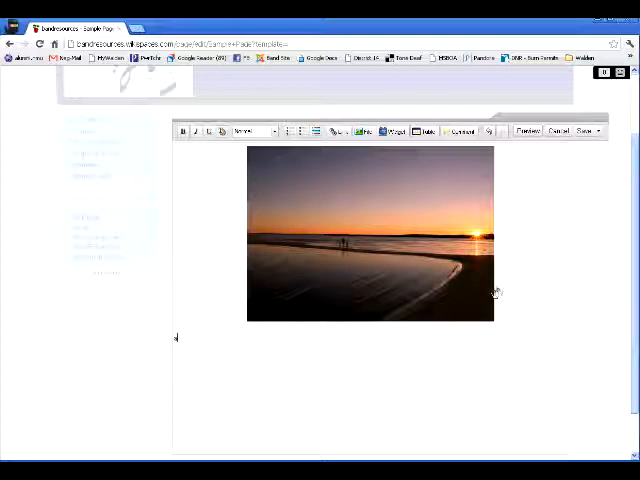
mouse_move(524, 278)
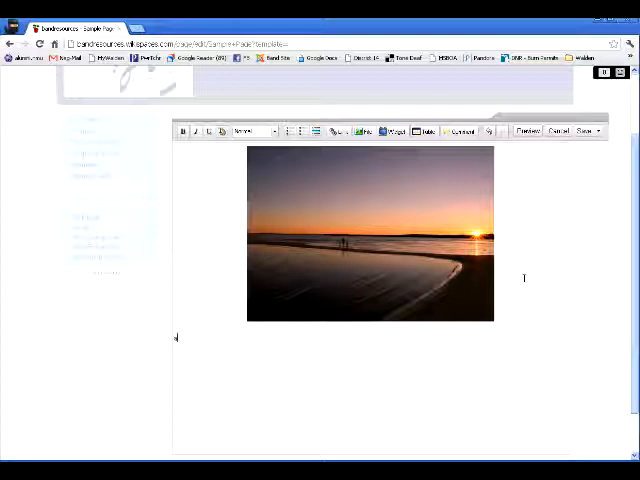